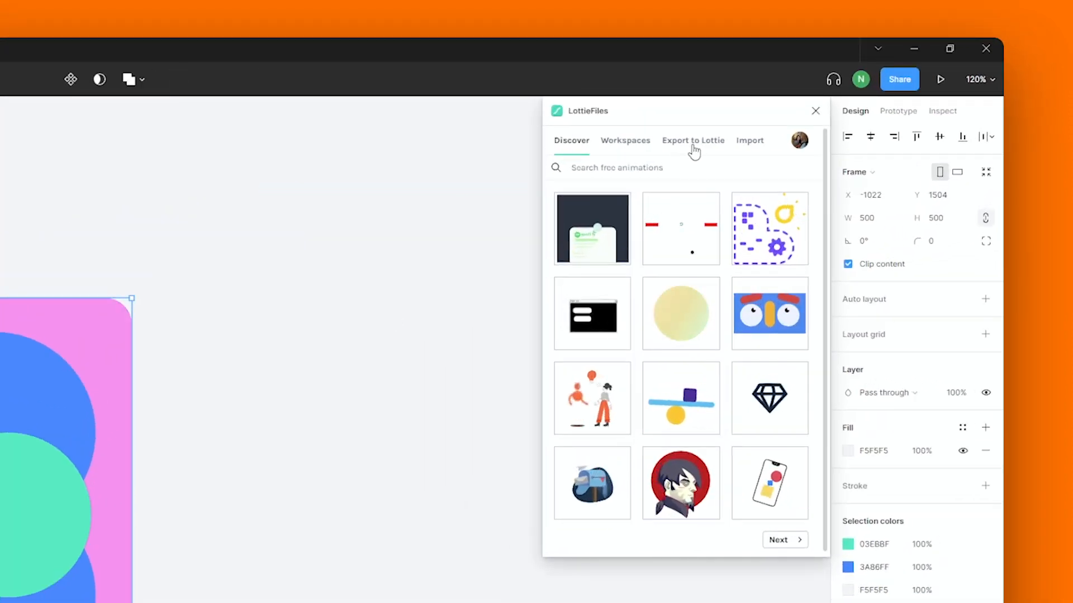
# - Export the selected flower frame to Lottie from the plugin's Export to Lottie view
pyautogui.click(693, 140)
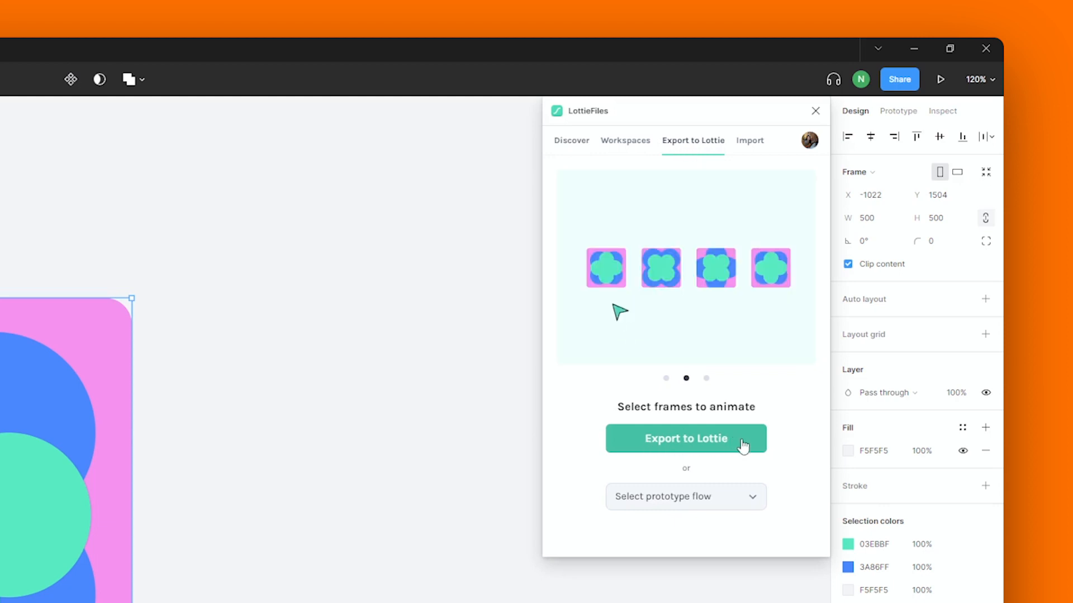
pyautogui.click(685, 438)
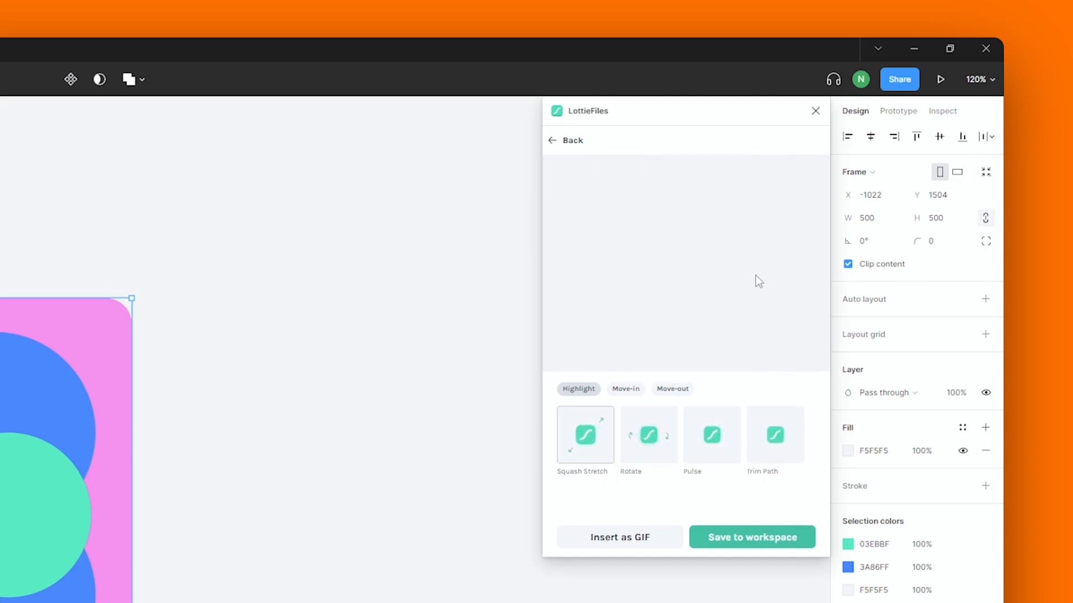
pyautogui.moveTo(648, 435)
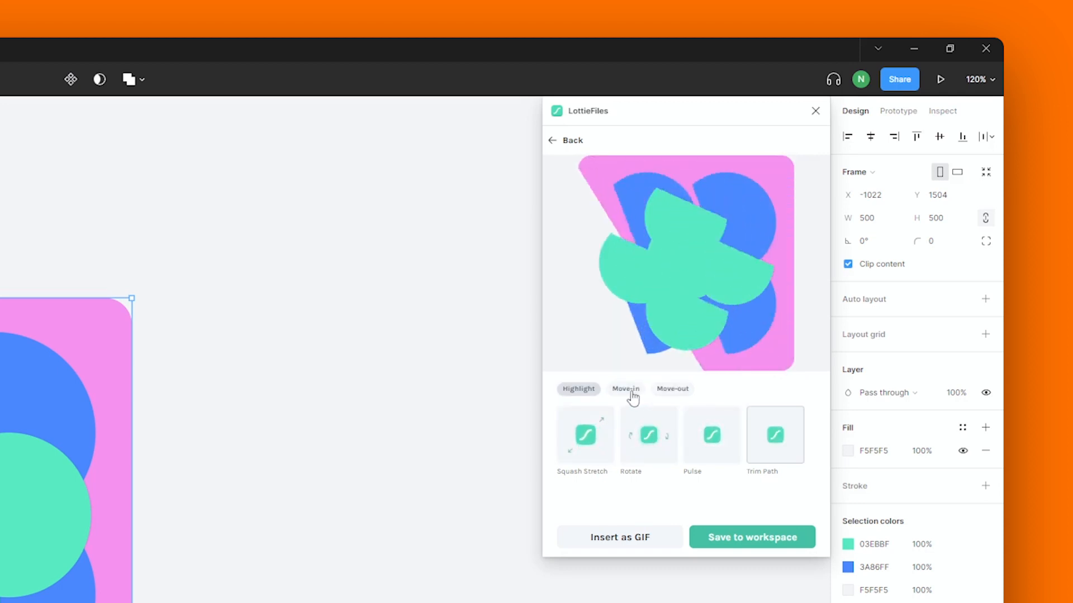
# - Preview the Slide Down move-in preset, then the New Zoom In move-out preset on the frame
pyautogui.click(625, 388)
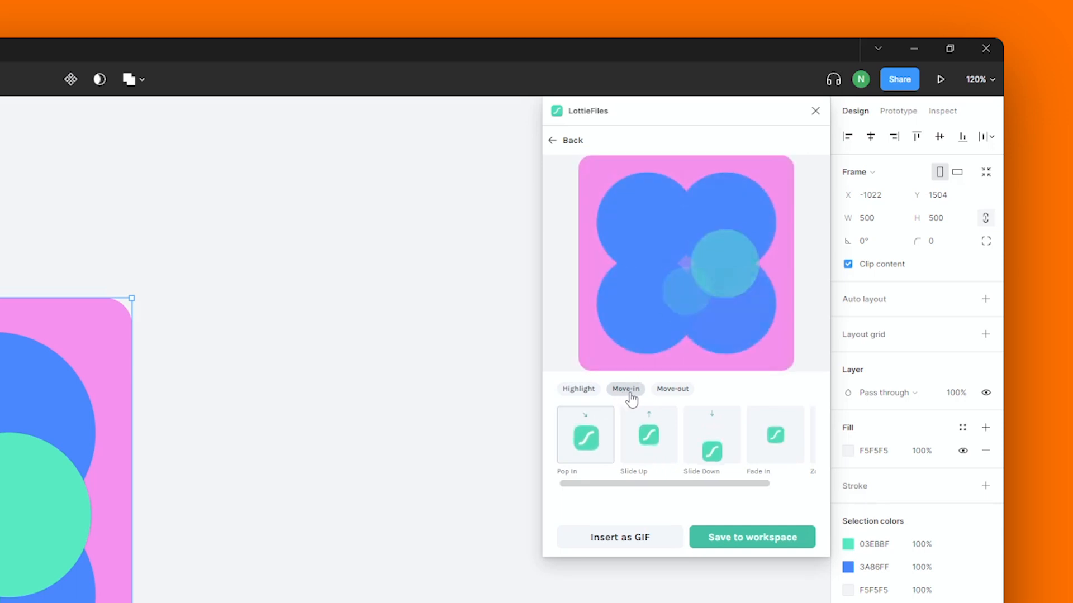
pyautogui.click(648, 437)
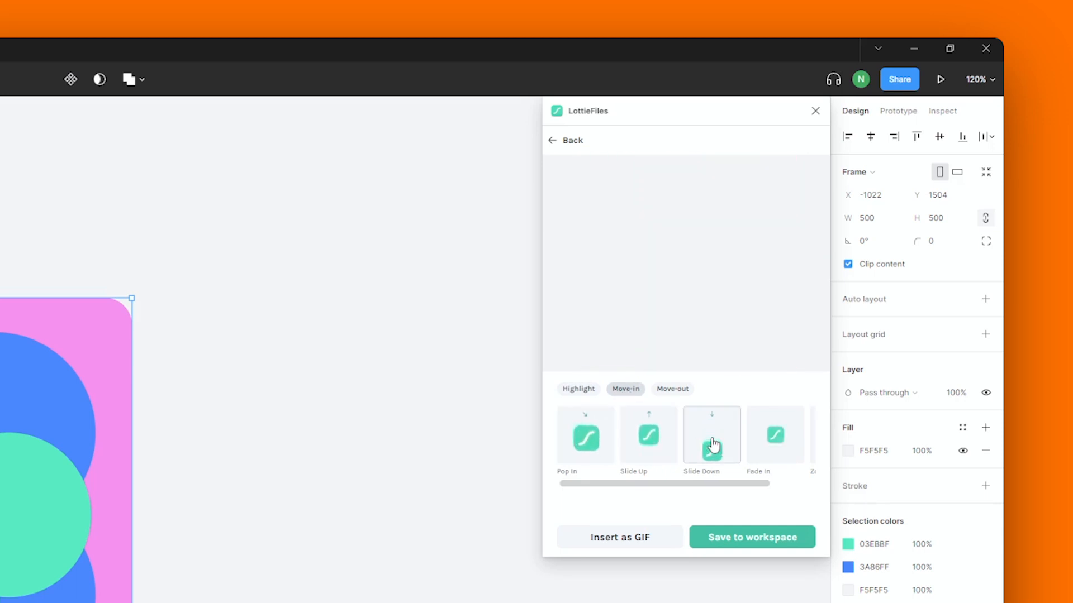
pyautogui.click(711, 436)
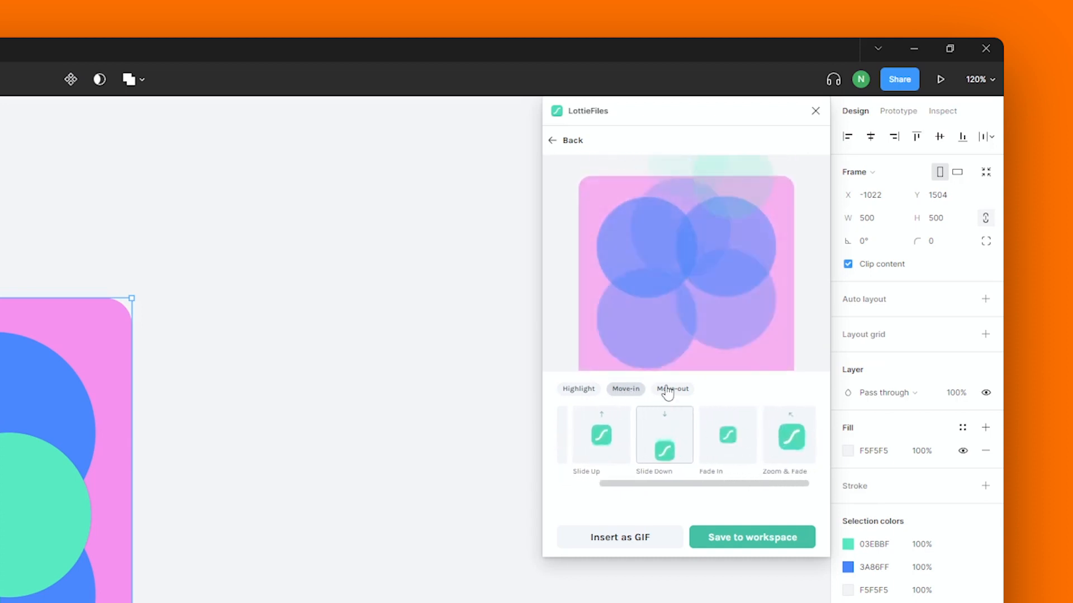
pyautogui.click(672, 389)
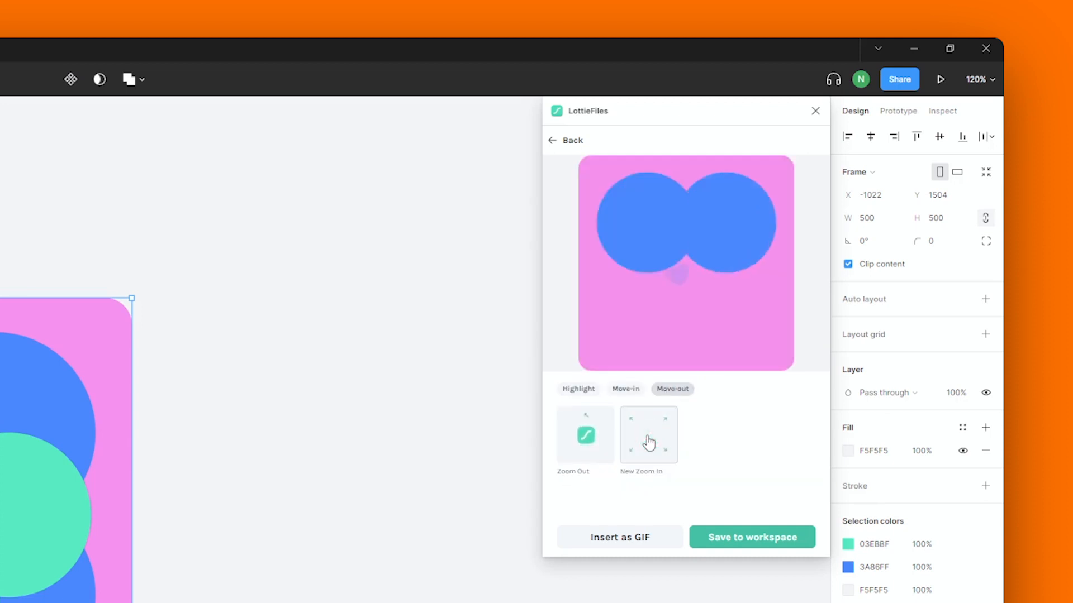
pyautogui.click(584, 436)
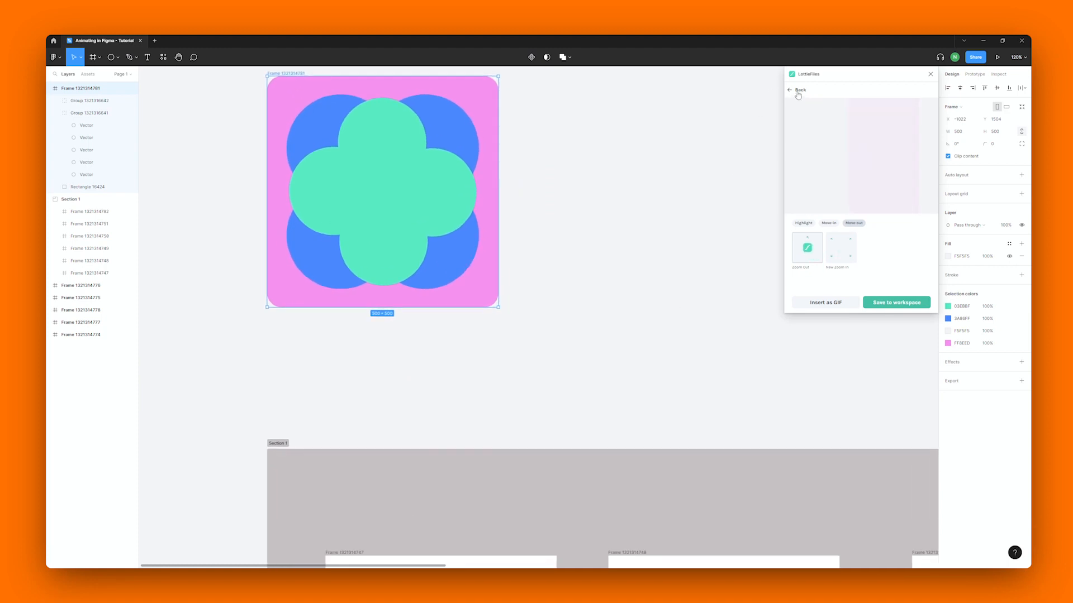
# - Return to the export options, clear the canvas selection and pick the section 1 prototype flow
pyautogui.click(798, 90)
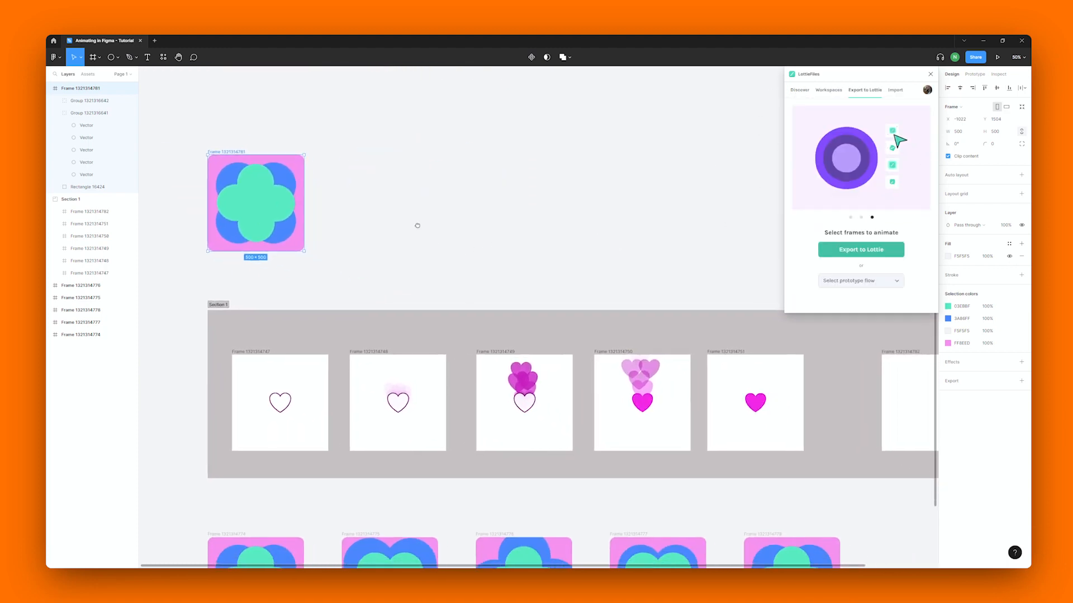
pyautogui.click(974, 74)
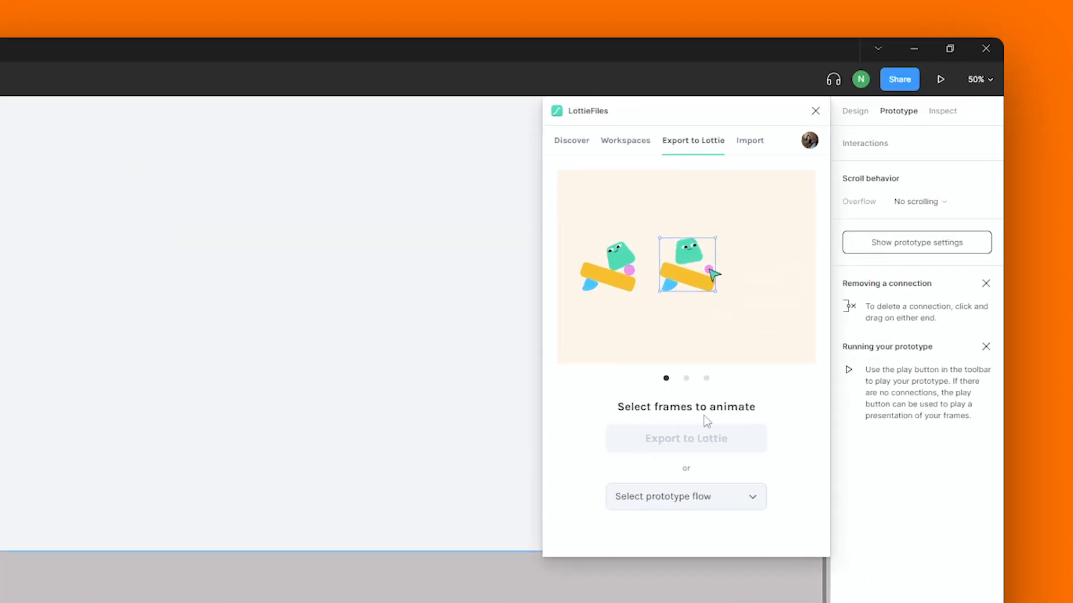
pyautogui.click(685, 496)
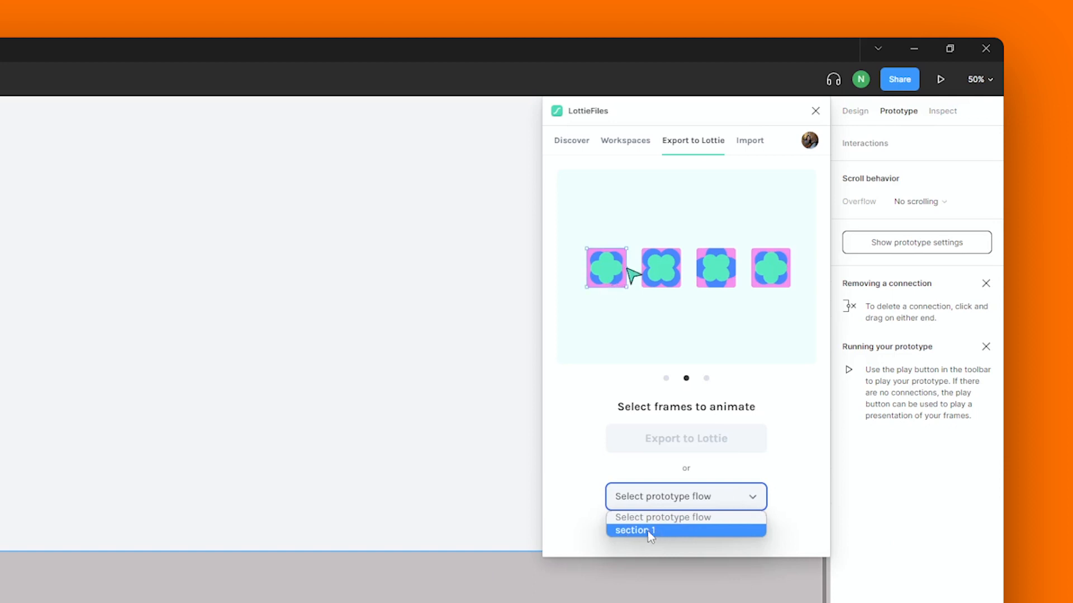
pyautogui.click(632, 529)
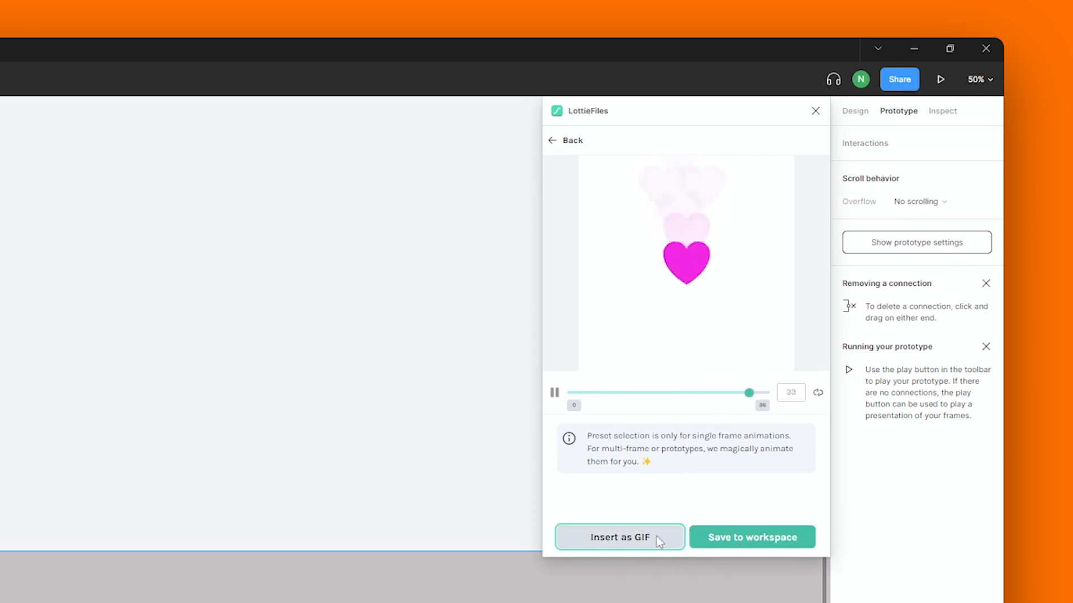
# - Insert the heart flow as a Medium 500 × 500 GIF and select it on the canvas
pyautogui.click(617, 538)
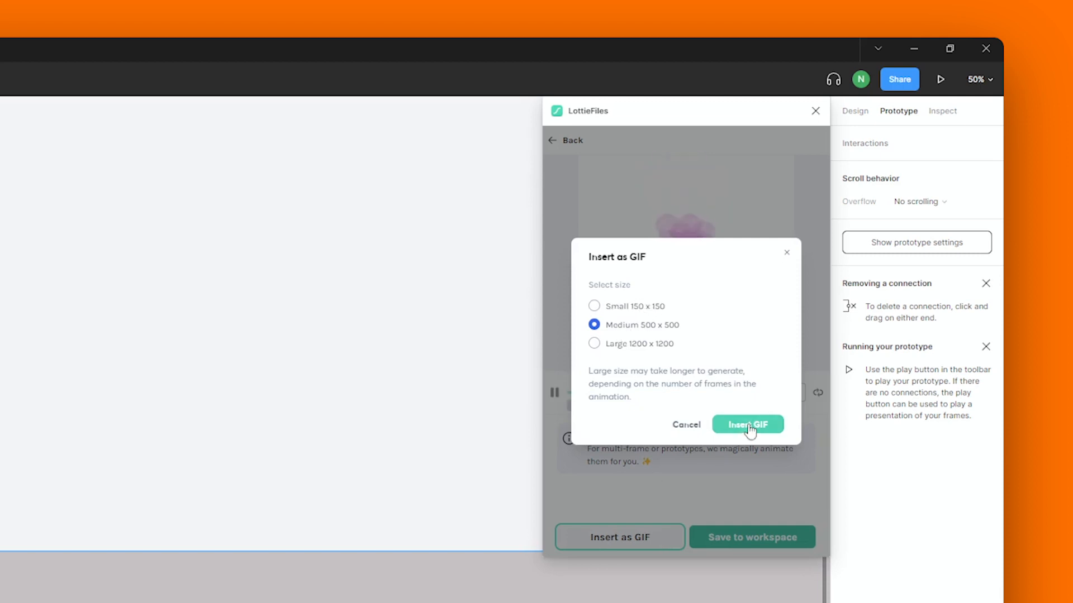
pyautogui.click(746, 425)
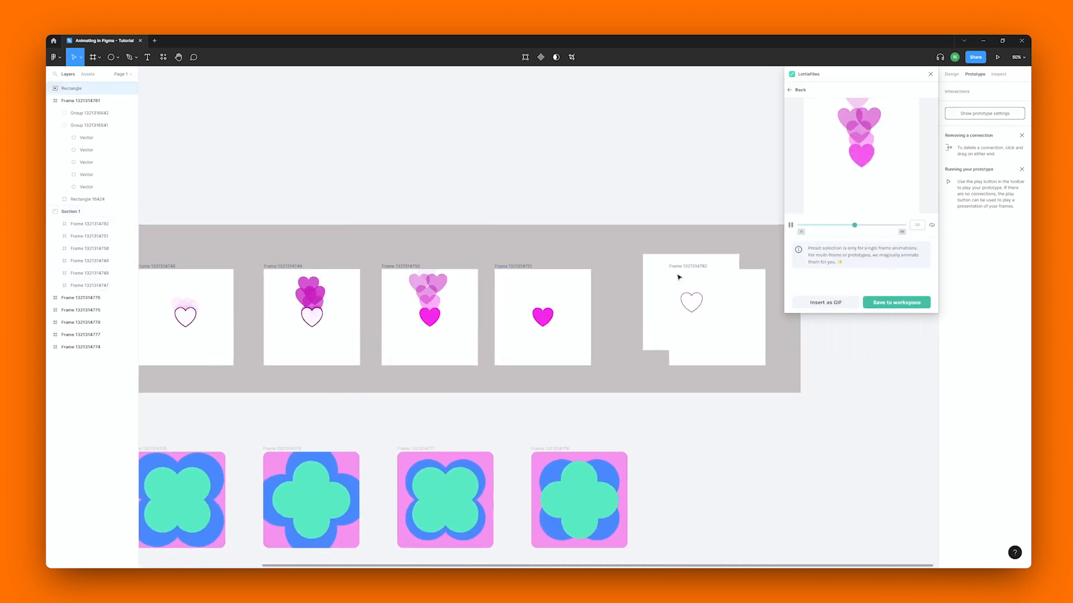
pyautogui.click(691, 302)
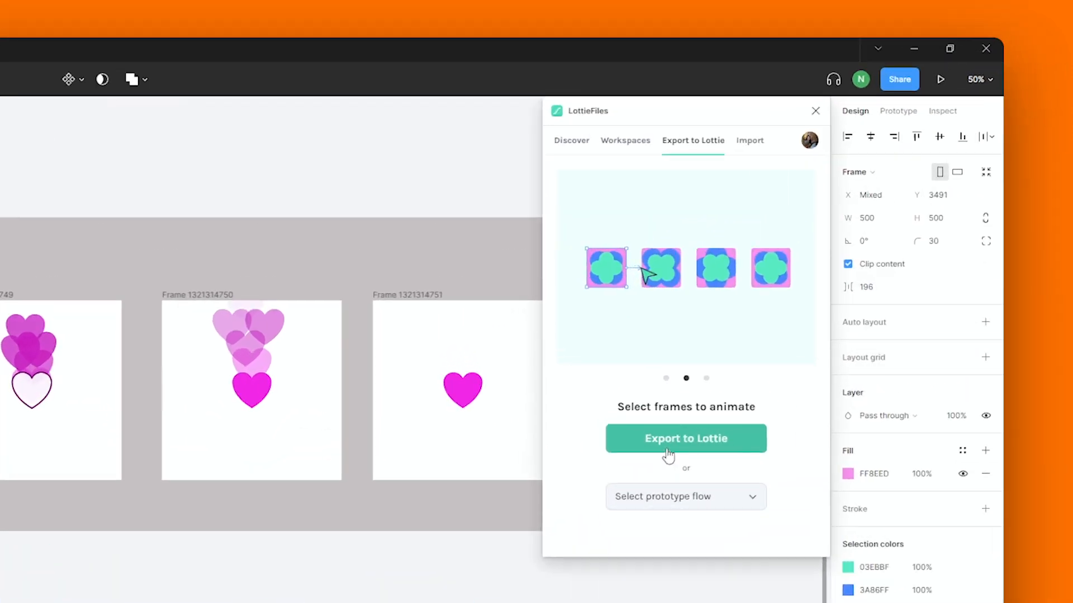
# - Export the flower frames to Lottie and save the animation to First Project in the personal workspace
pyautogui.click(685, 438)
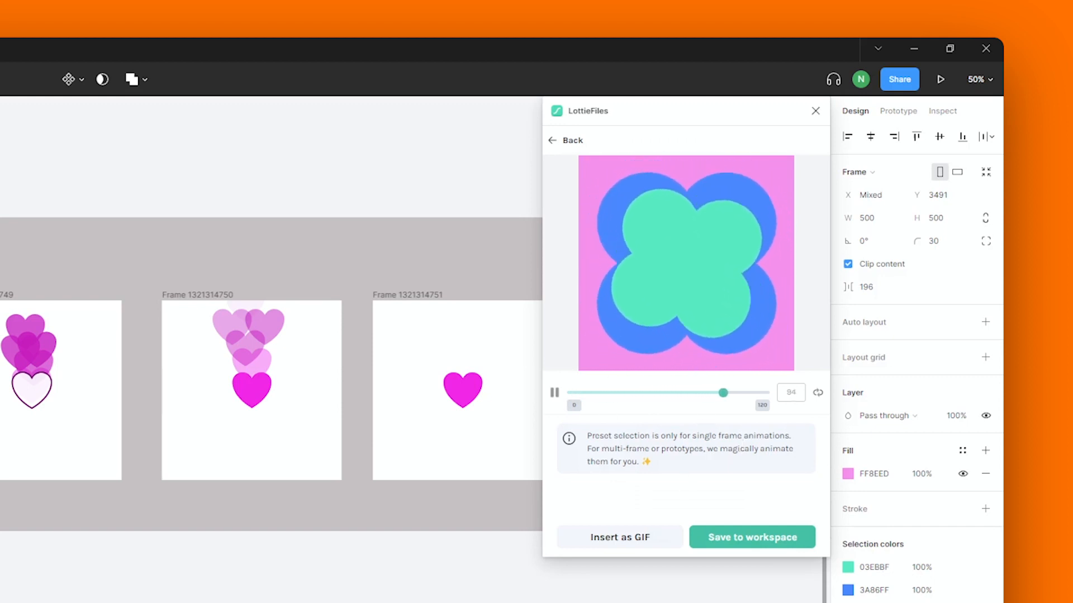
pyautogui.moveTo(723, 392); pyautogui.dragTo(626, 393)
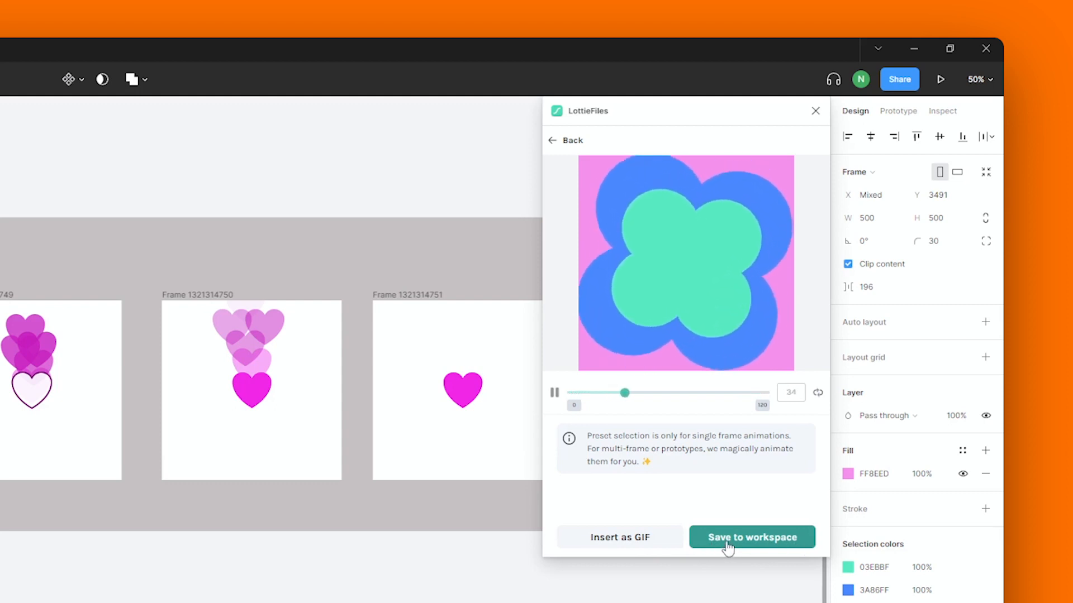
pyautogui.click(751, 538)
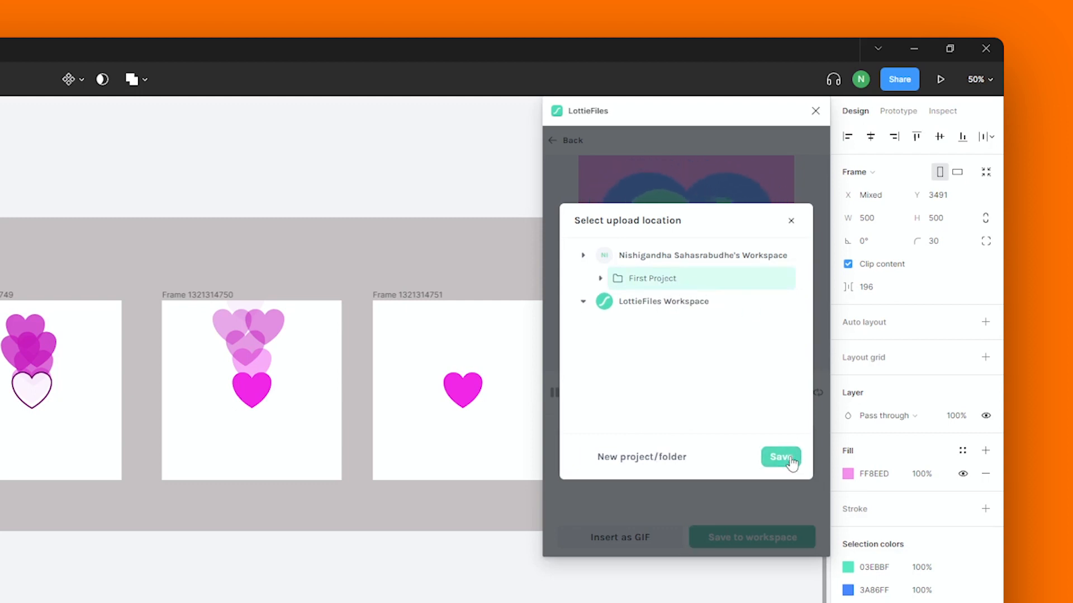
pyautogui.click(781, 457)
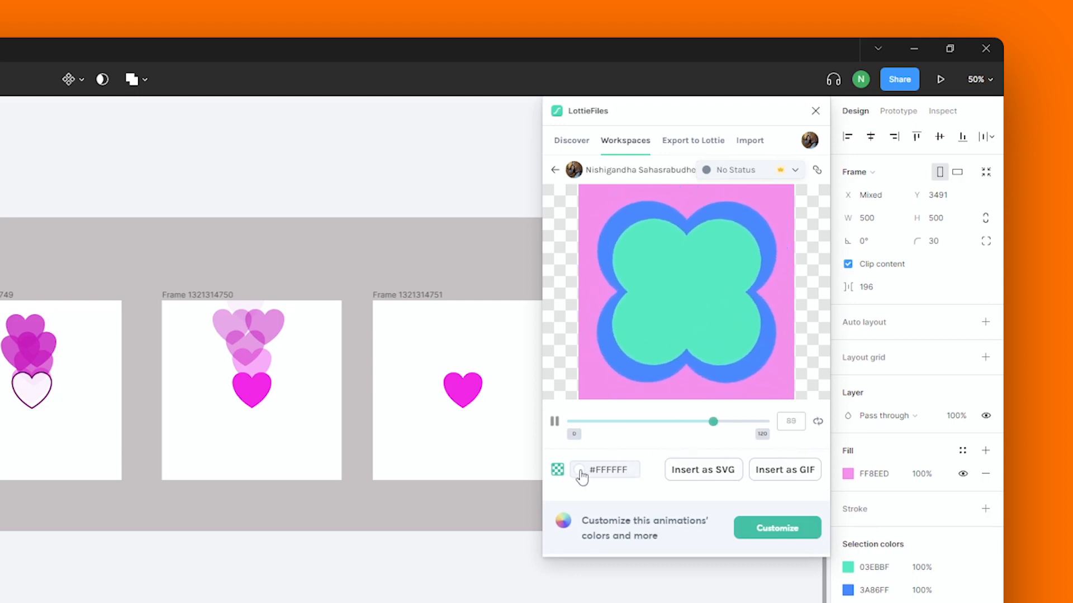
pyautogui.click(558, 470)
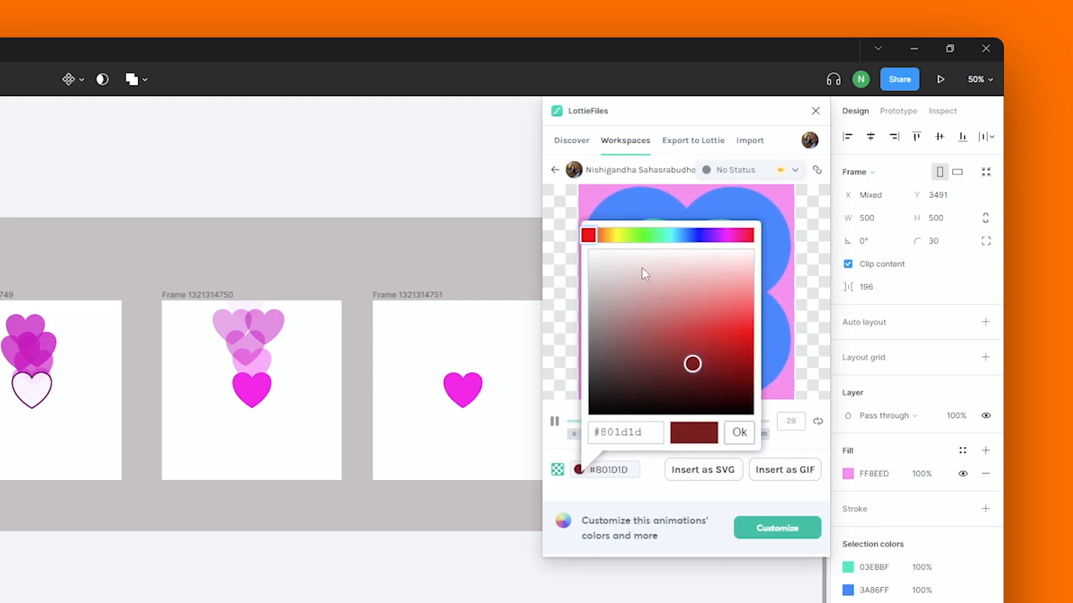
pyautogui.click(739, 433)
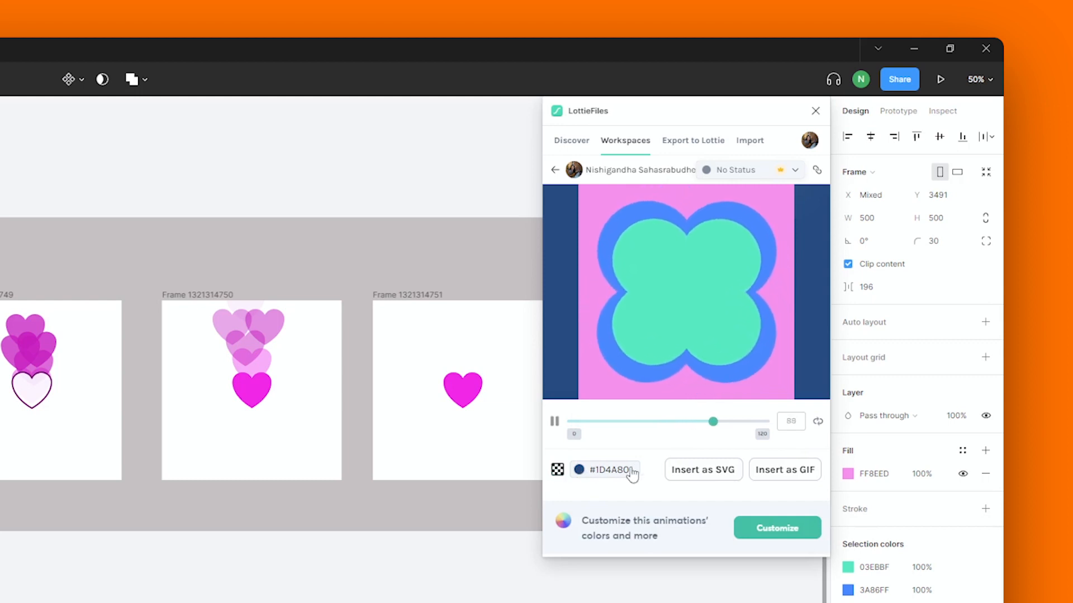
pyautogui.click(777, 527)
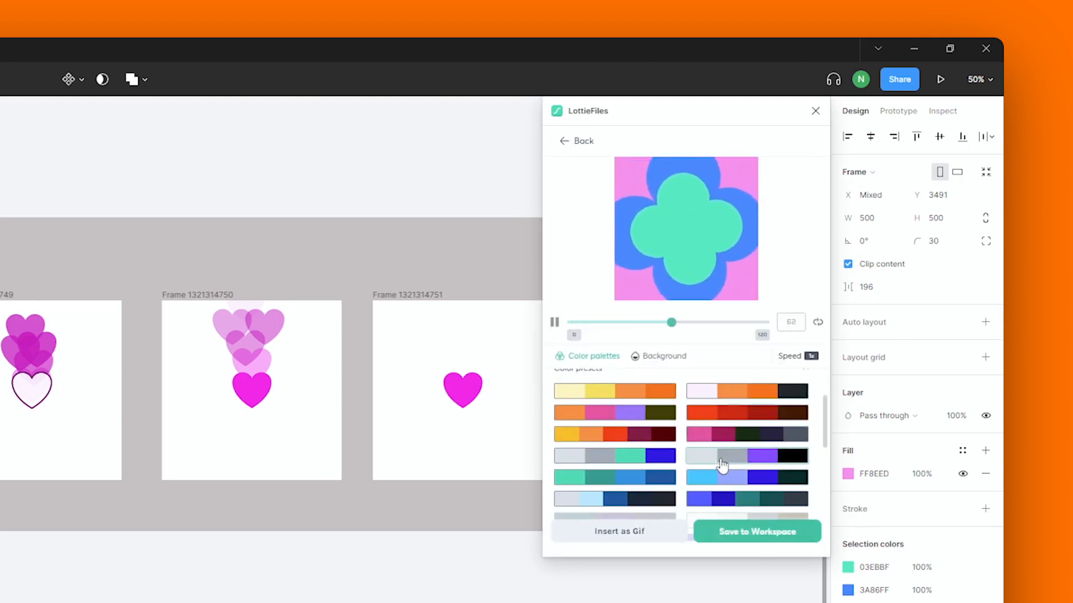
pyautogui.click(745, 433)
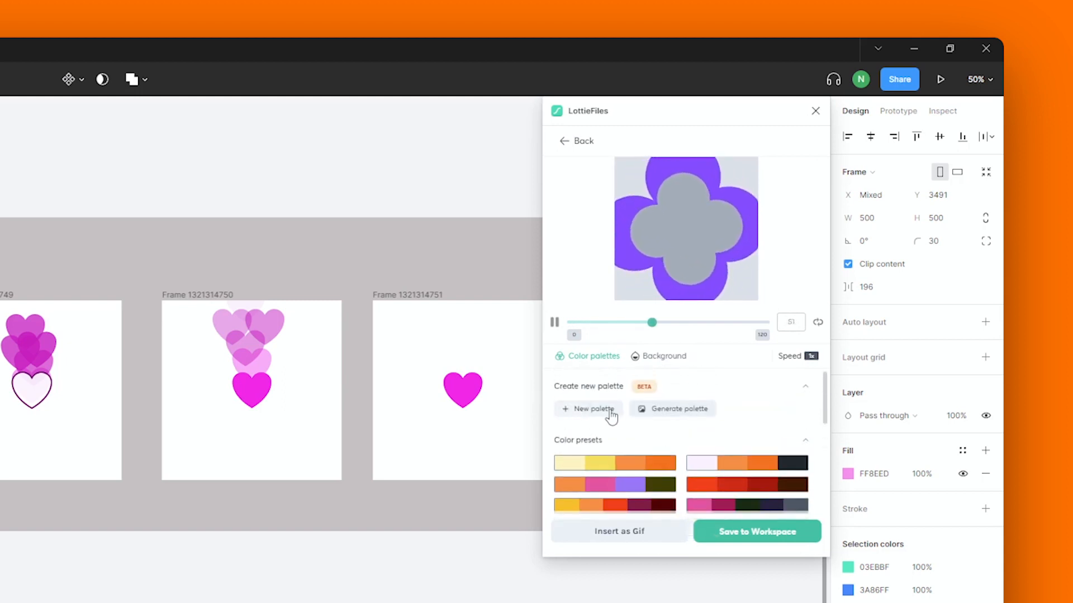
pyautogui.click(589, 409)
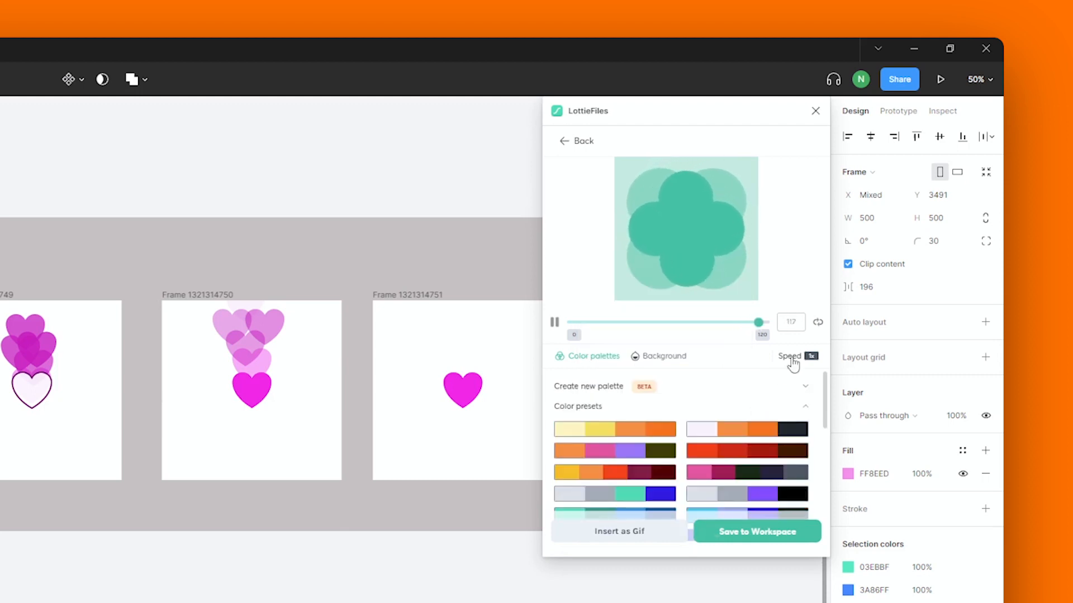
pyautogui.click(811, 355)
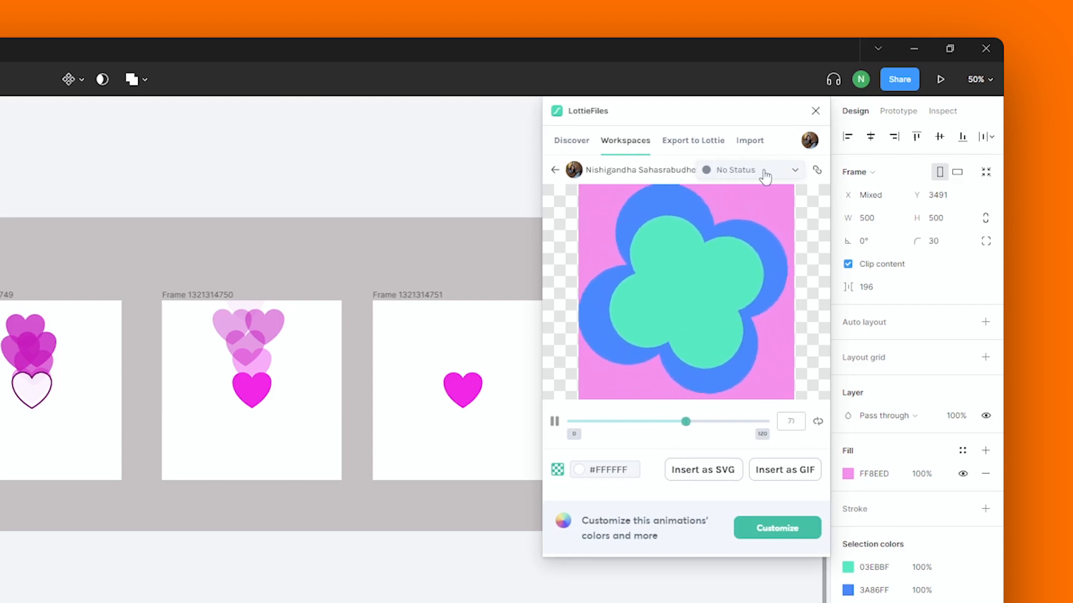
# - Switch the LottieFiles plugin to its Discover library of free animations
pyautogui.click(749, 170)
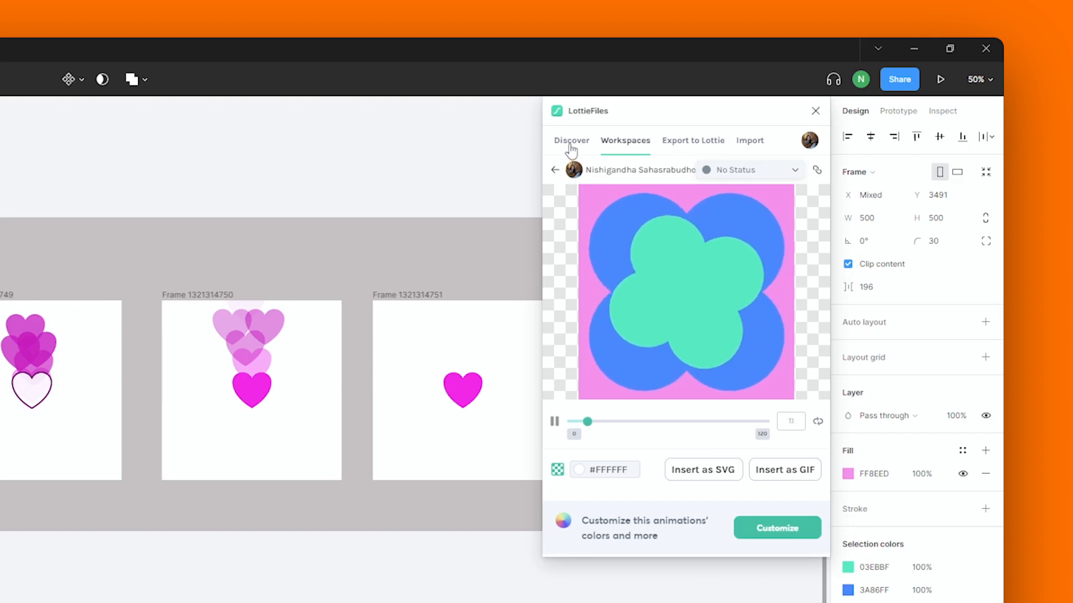
pyautogui.click(571, 141)
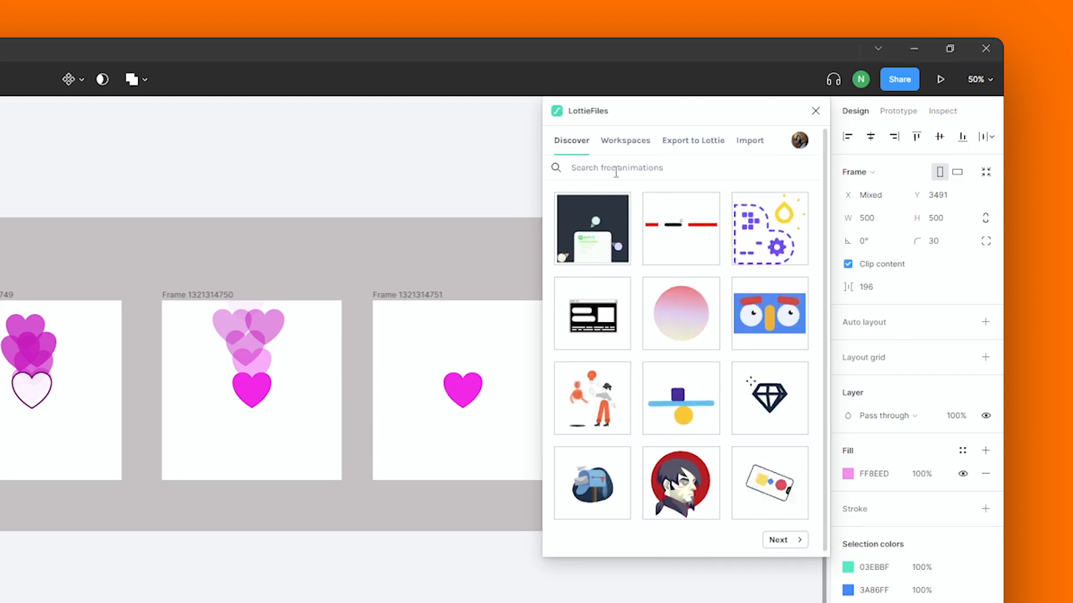
# - Search Discover for 'Sun', open the smiling sun animation, try Customize palettes and return to its preview
pyautogui.write('Su')
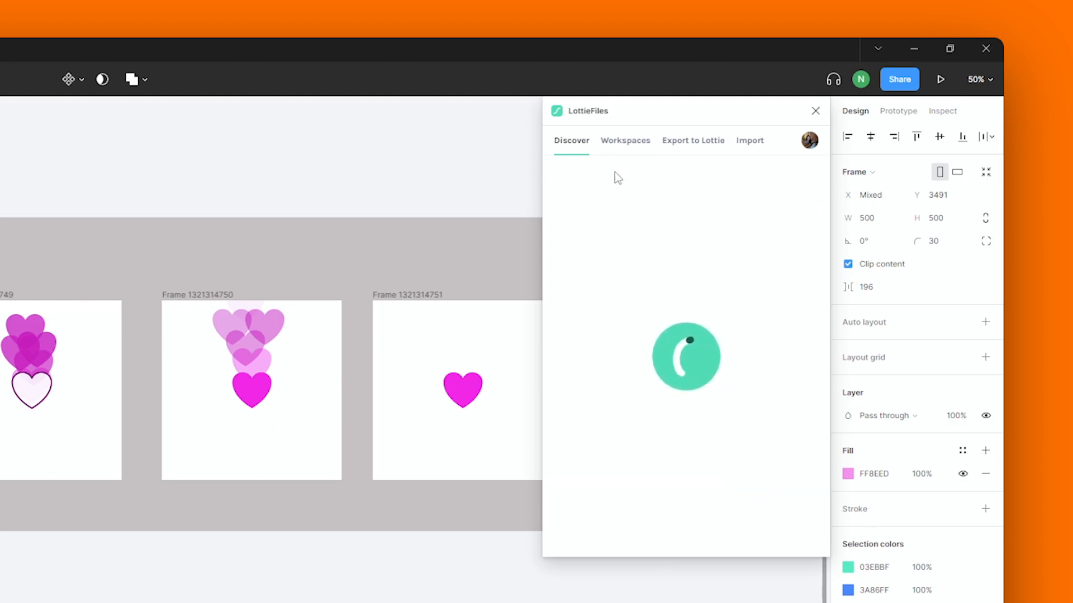
pyautogui.write('Sun')
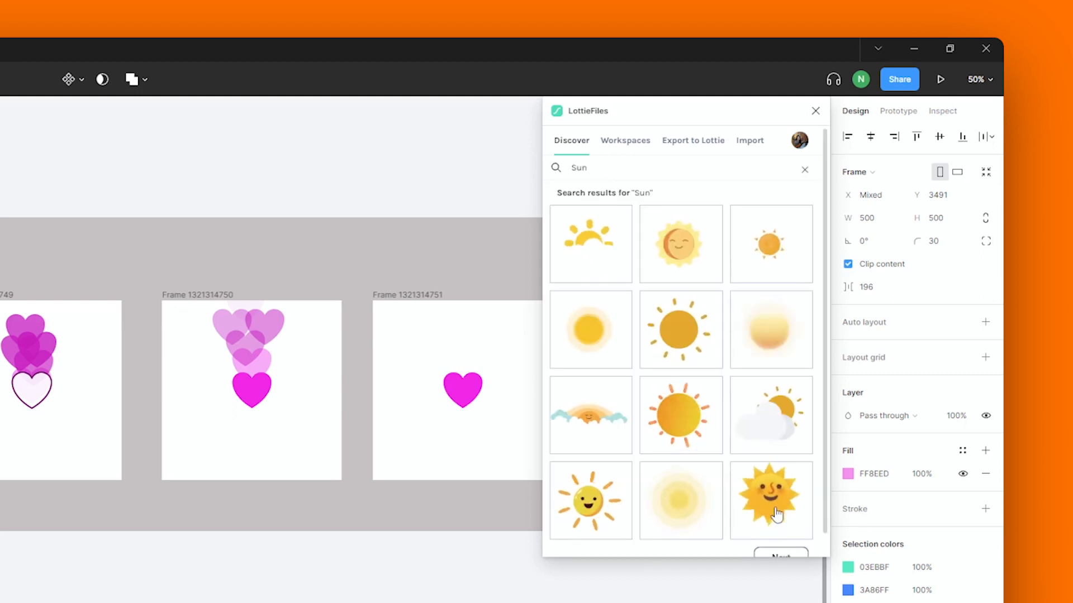
pyautogui.click(770, 500)
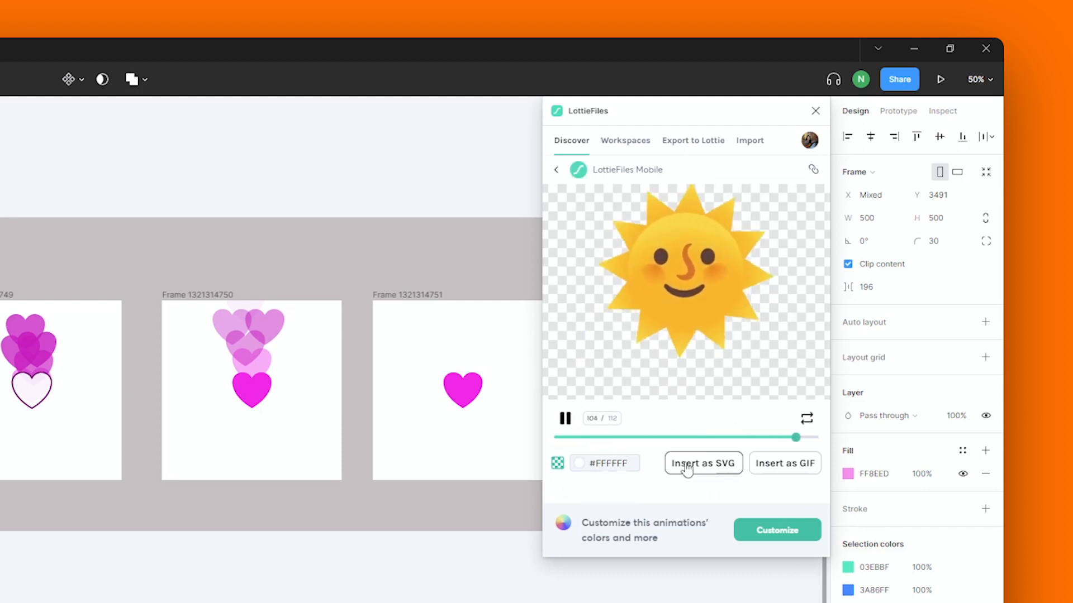
pyautogui.click(776, 530)
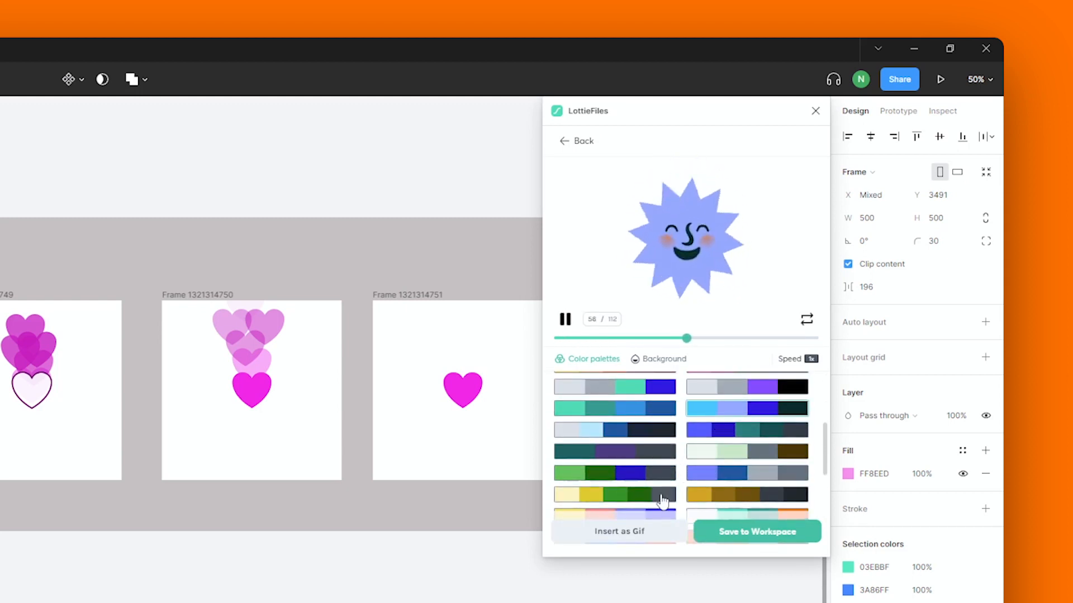
pyautogui.click(564, 140)
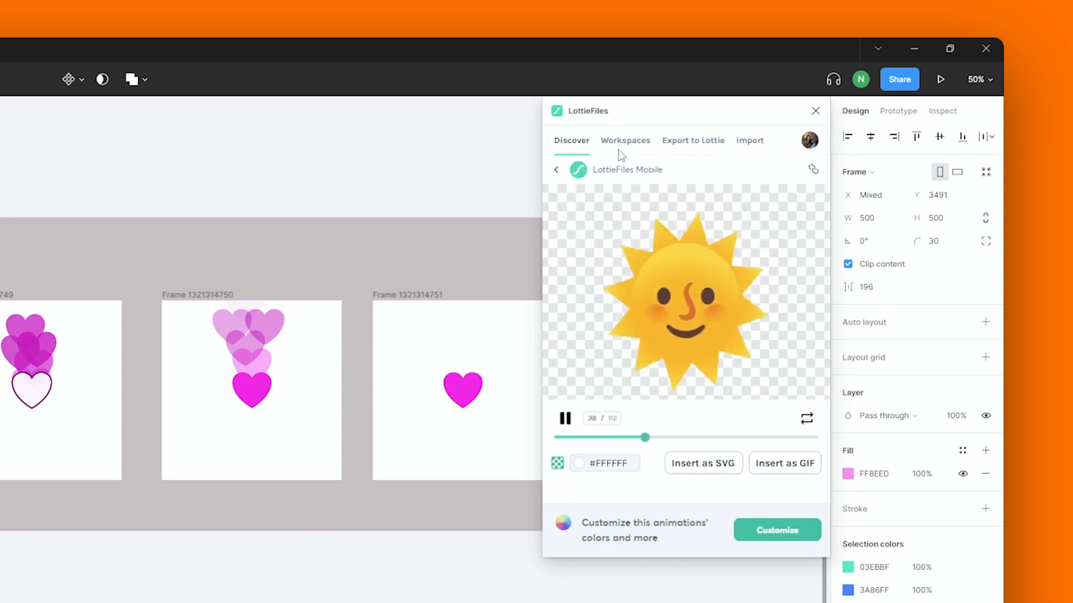
# - Show the Workspaces list and open First Project under the personal workspace
pyautogui.click(624, 141)
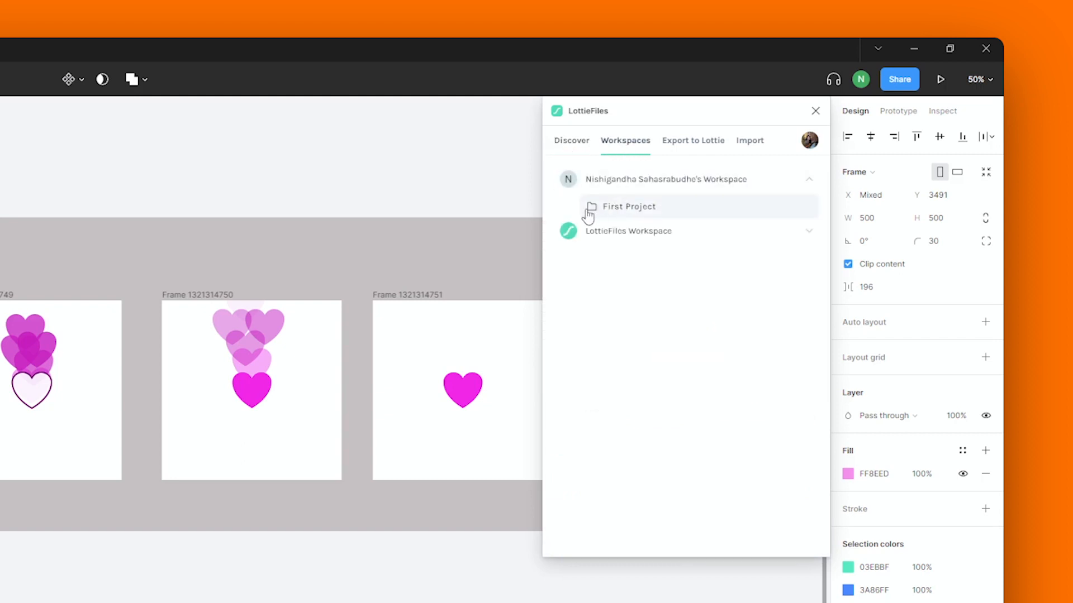
pyautogui.click(628, 207)
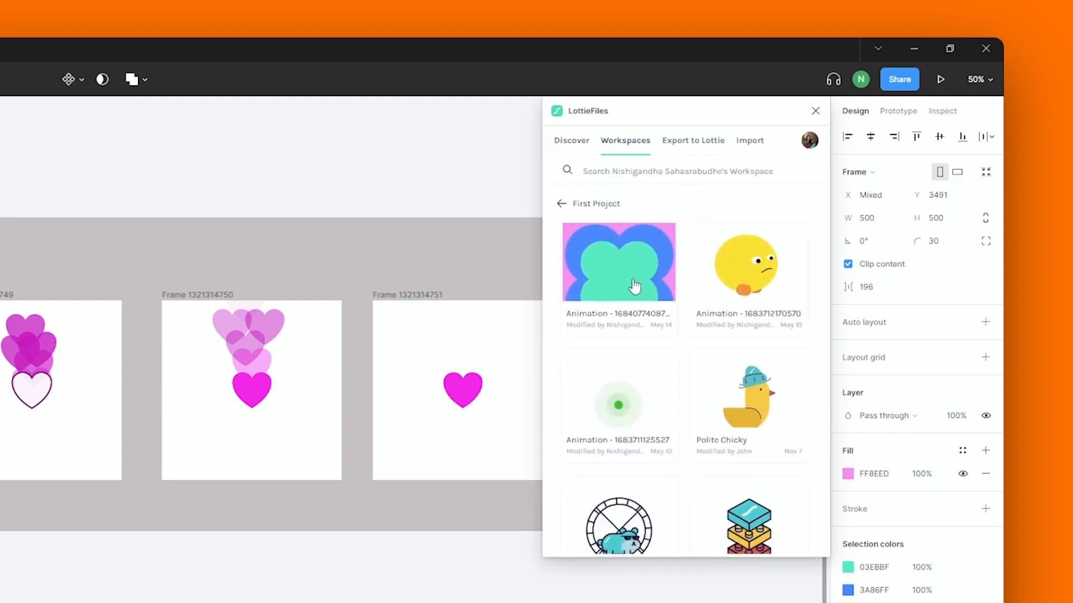